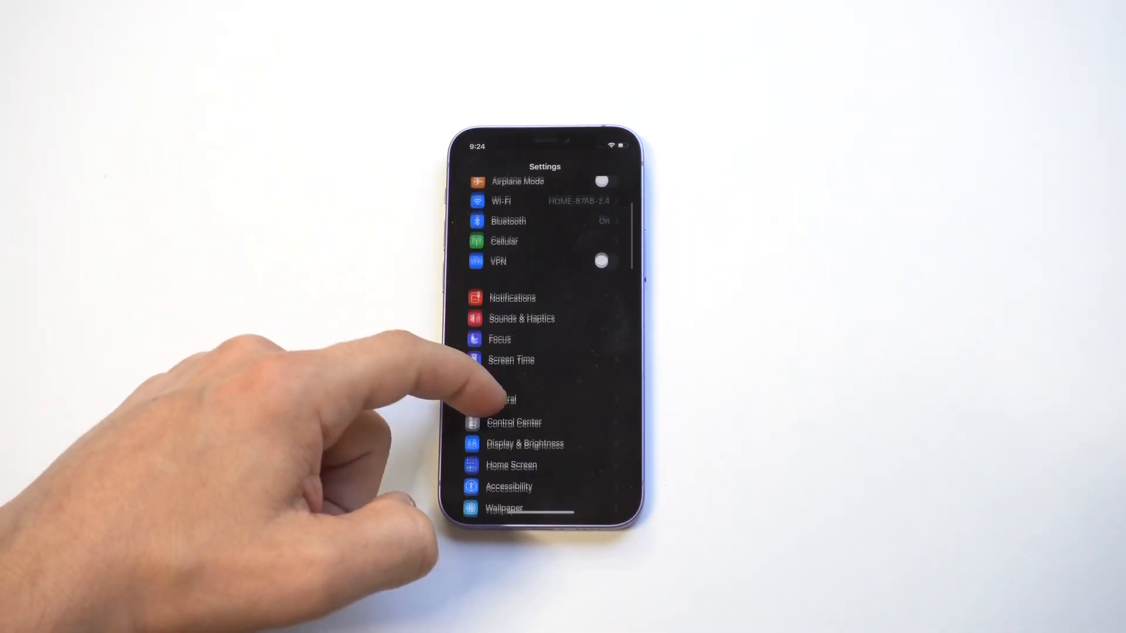
Step: Navigate Accessibility → Audio/Visual → Background Sounds in Settings
{"action": "left_click", "coordinate": [509, 486]}
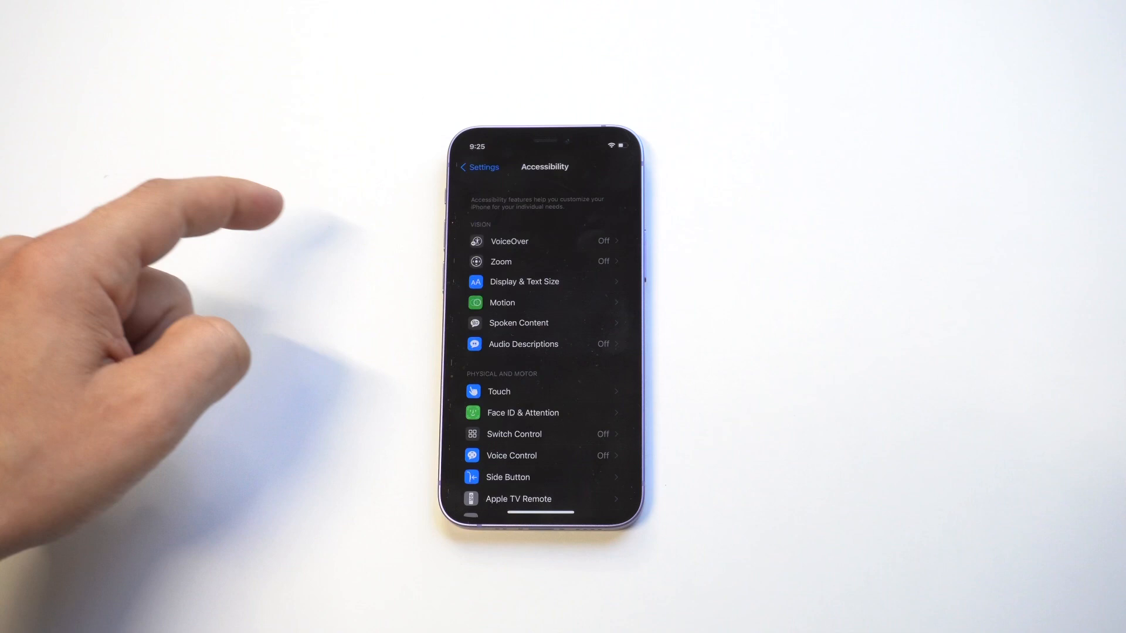
{"action": "scroll", "scroll_direction": "down", "scroll_amount": 3}
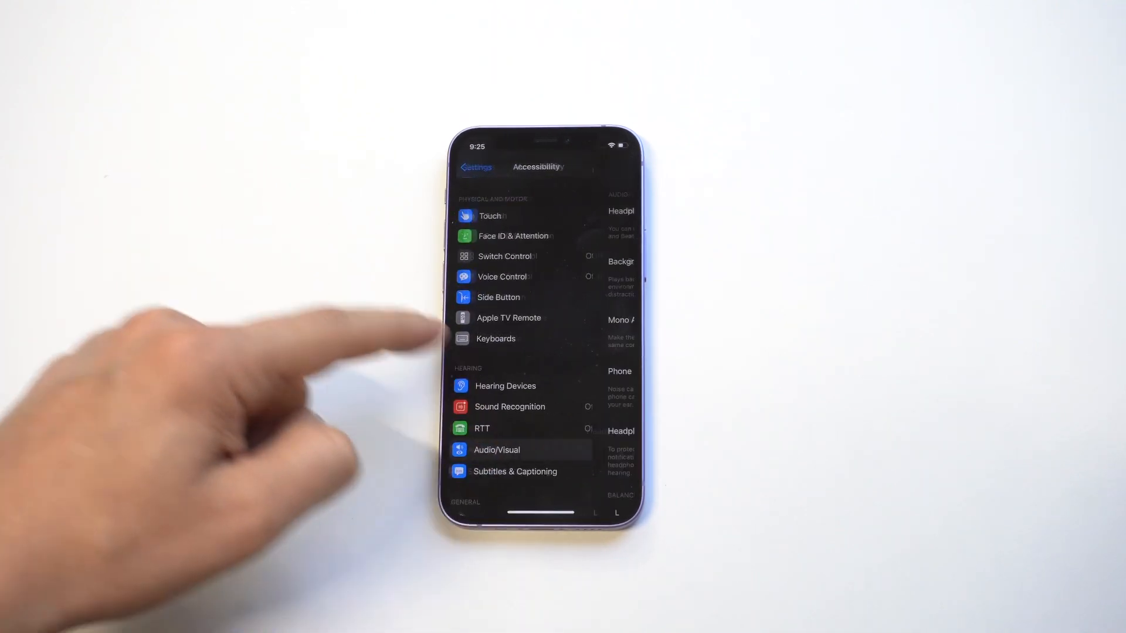
{"action": "left_click", "coordinate": [496, 450]}
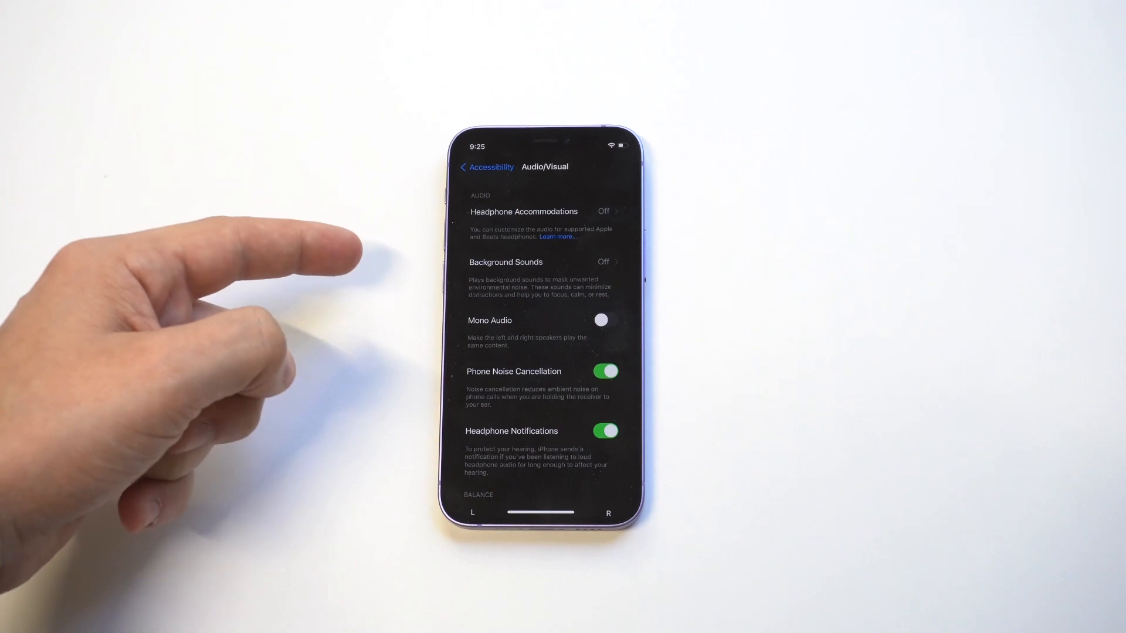
{"action": "left_click", "coordinate": [506, 261]}
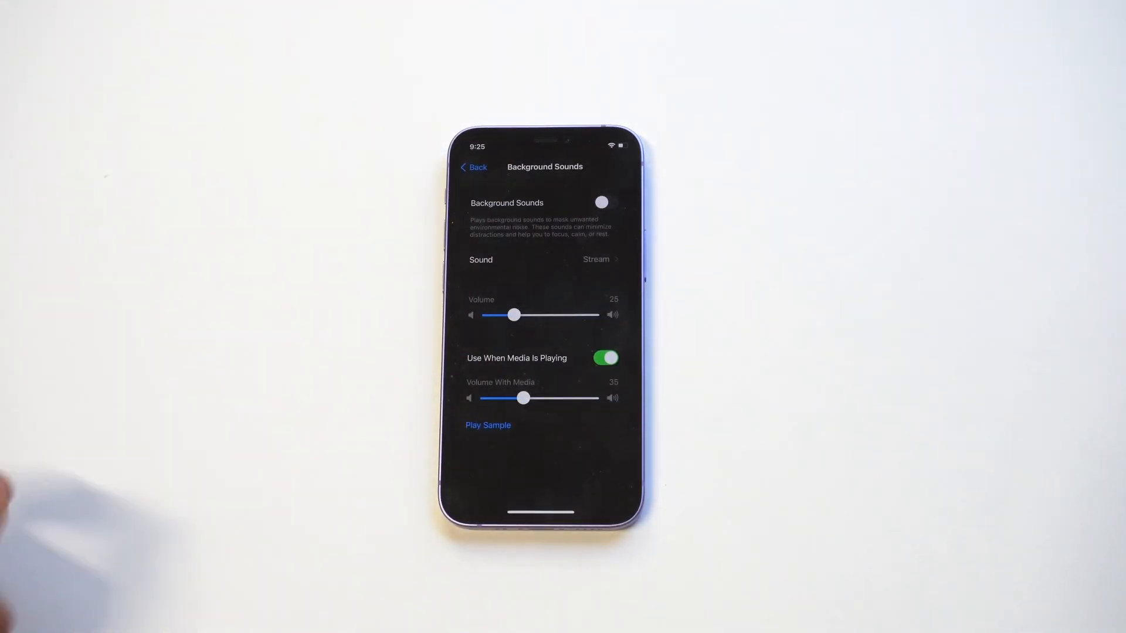
Step: Switch Background Sounds on, try Rain and Bright Noise, then play and stop a sample
{"action": "left_click", "coordinate": [604, 202]}
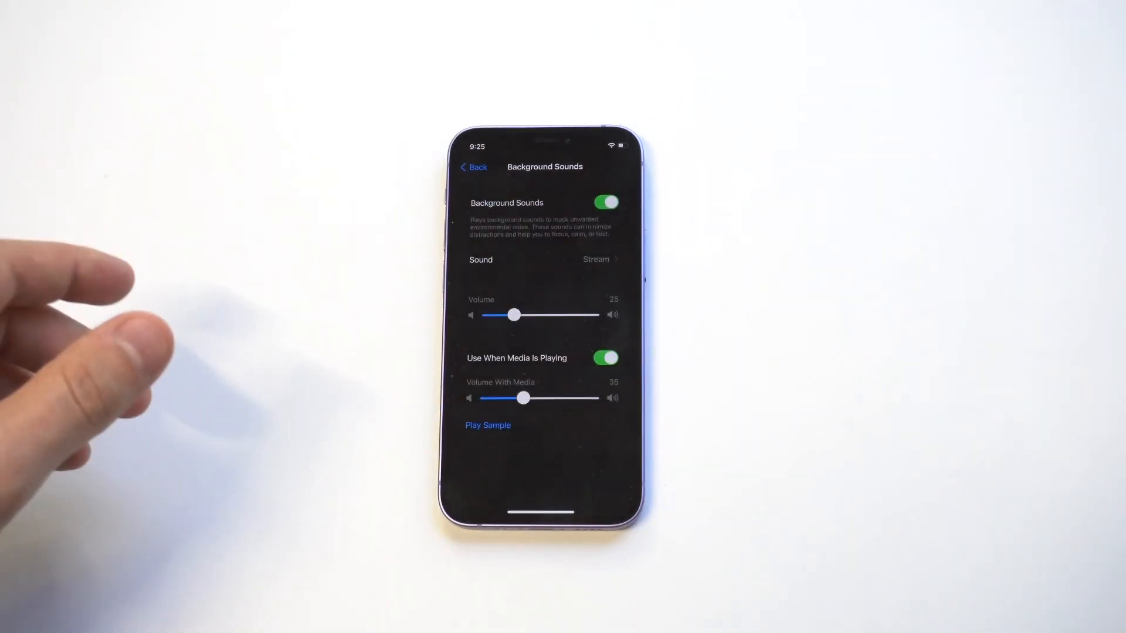
{"action": "left_click", "coordinate": [582, 259]}
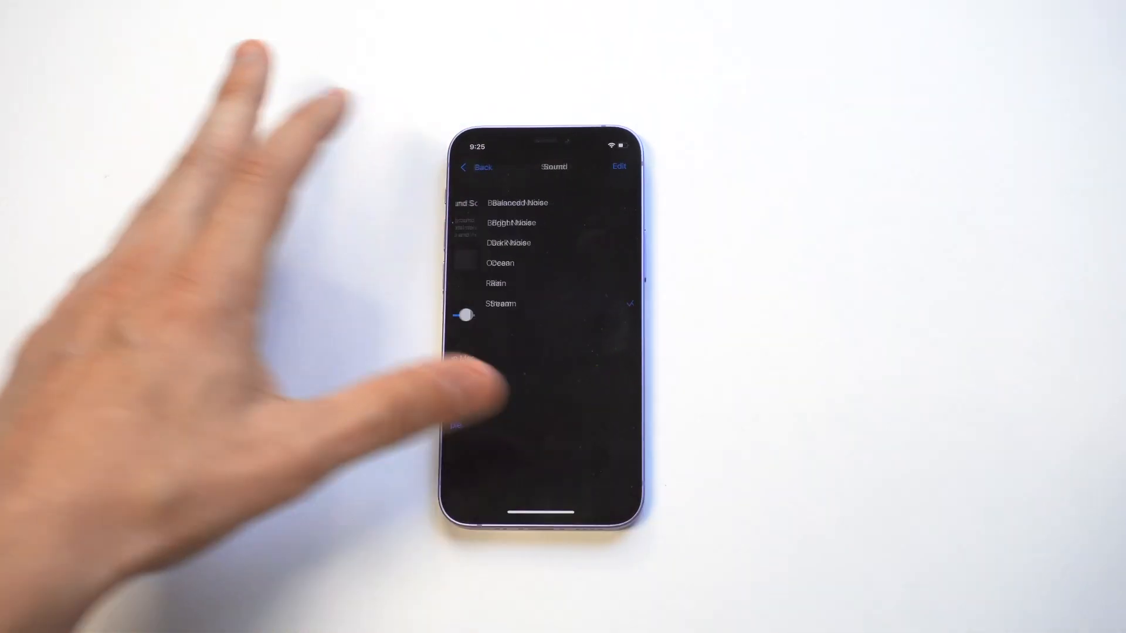
{"action": "left_click", "coordinate": [476, 283]}
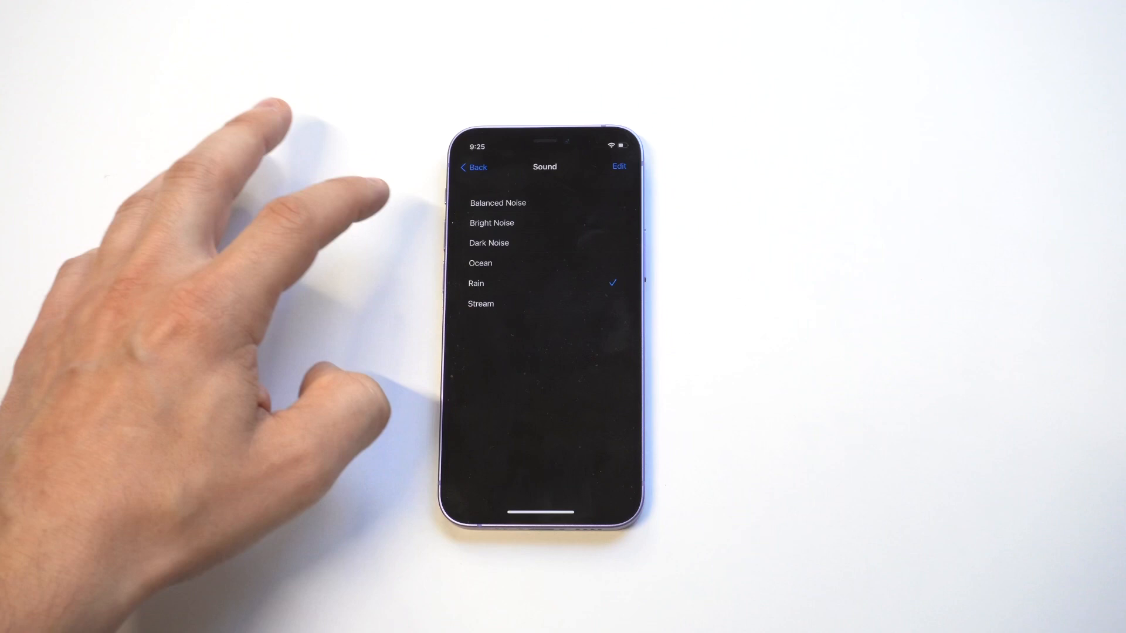
{"action": "left_click", "coordinate": [492, 222]}
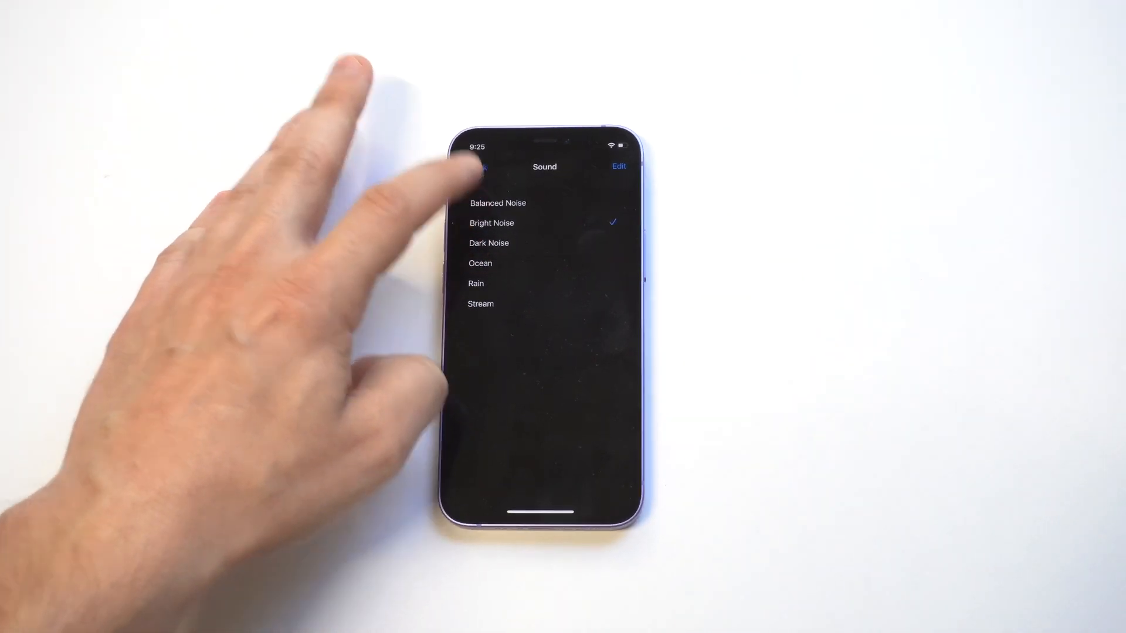
{"action": "left_click", "coordinate": [481, 304]}
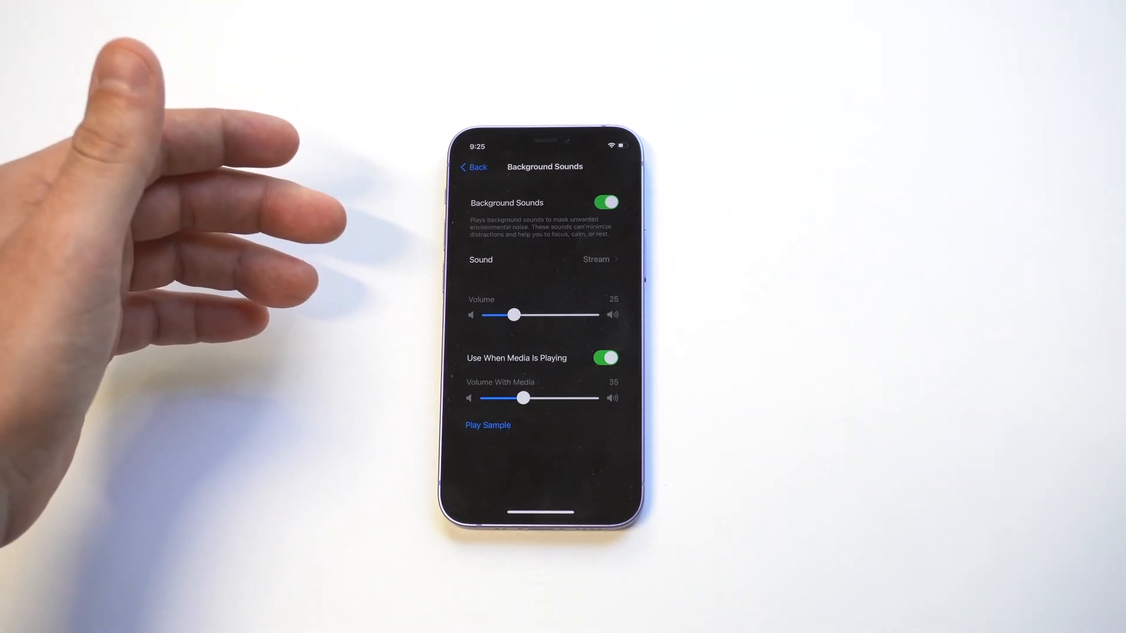
{"action": "left_click", "coordinate": [488, 425]}
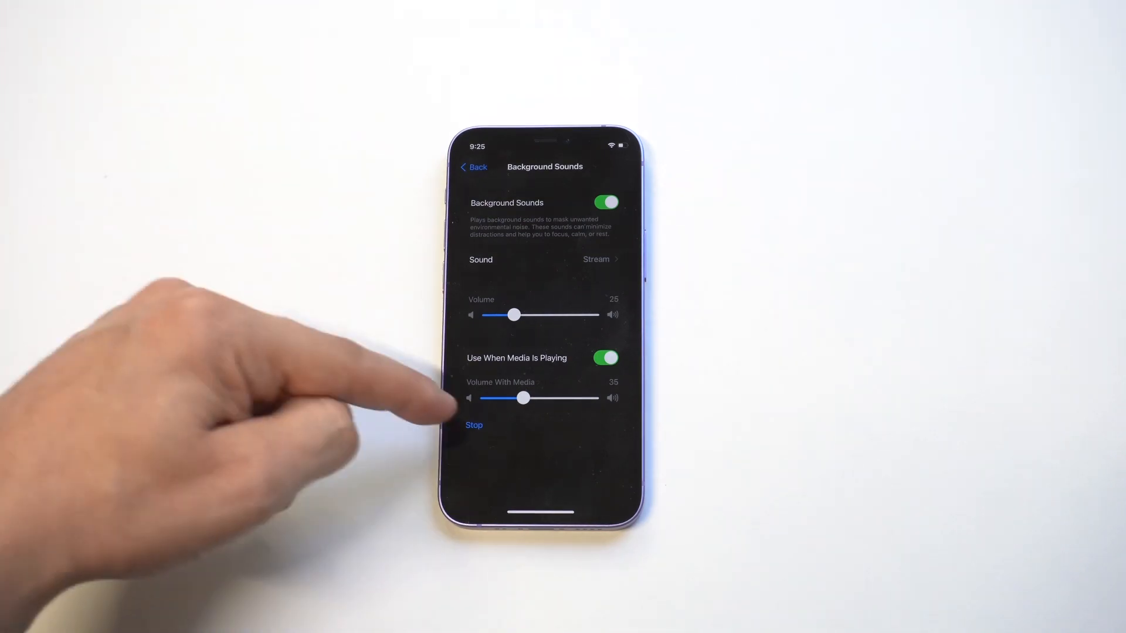
{"action": "left_click", "coordinate": [605, 202]}
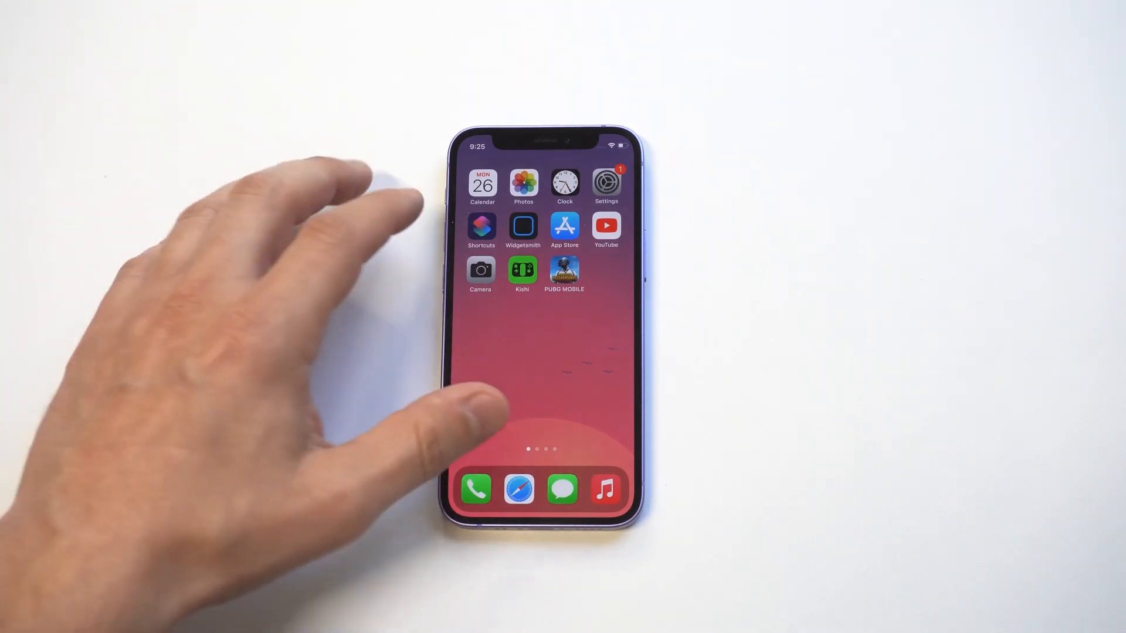
Step: Create a new shortcut named 'Instagram' and bring up its action list
{"action": "left_click", "coordinate": [480, 225]}
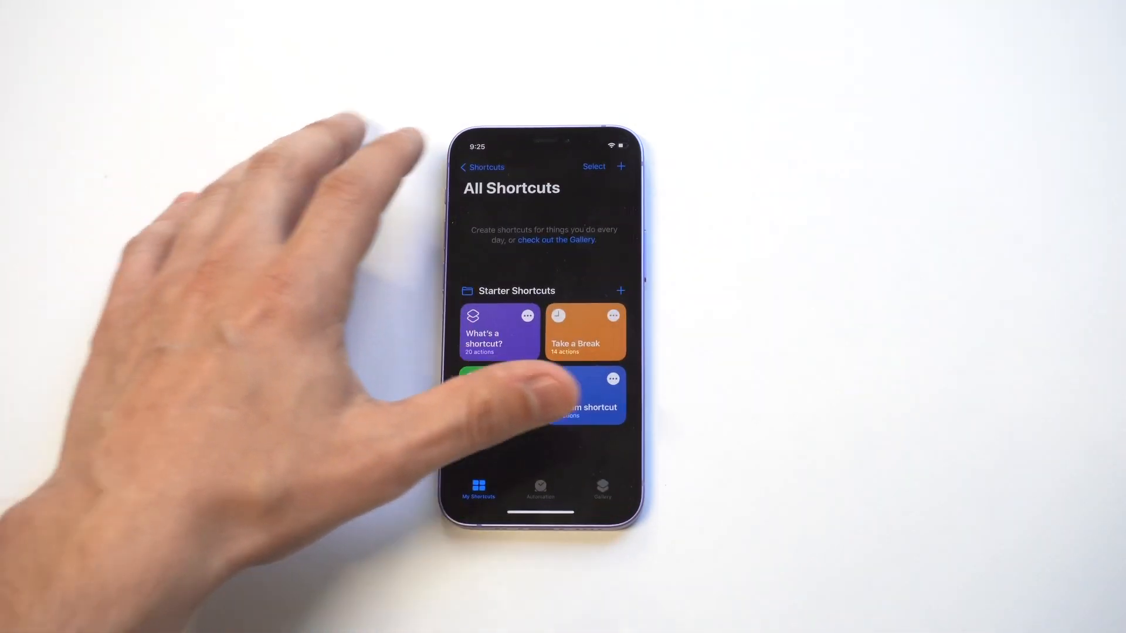
{"action": "left_click", "coordinate": [620, 166]}
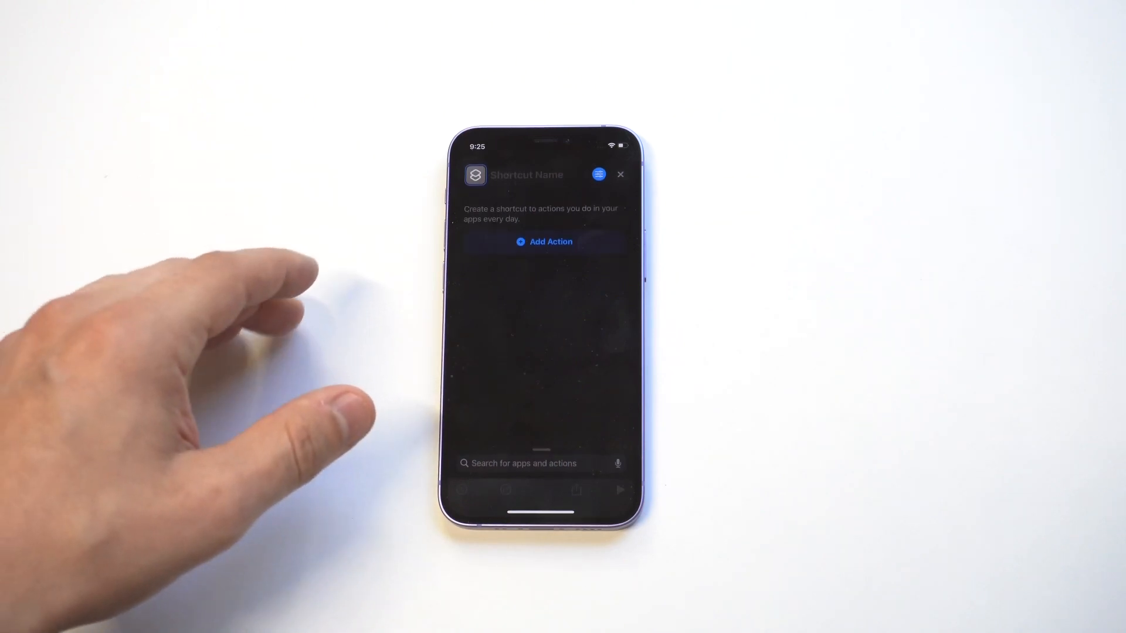
{"action": "left_click", "coordinate": [528, 175]}
{"action": "type", "text": "I"}
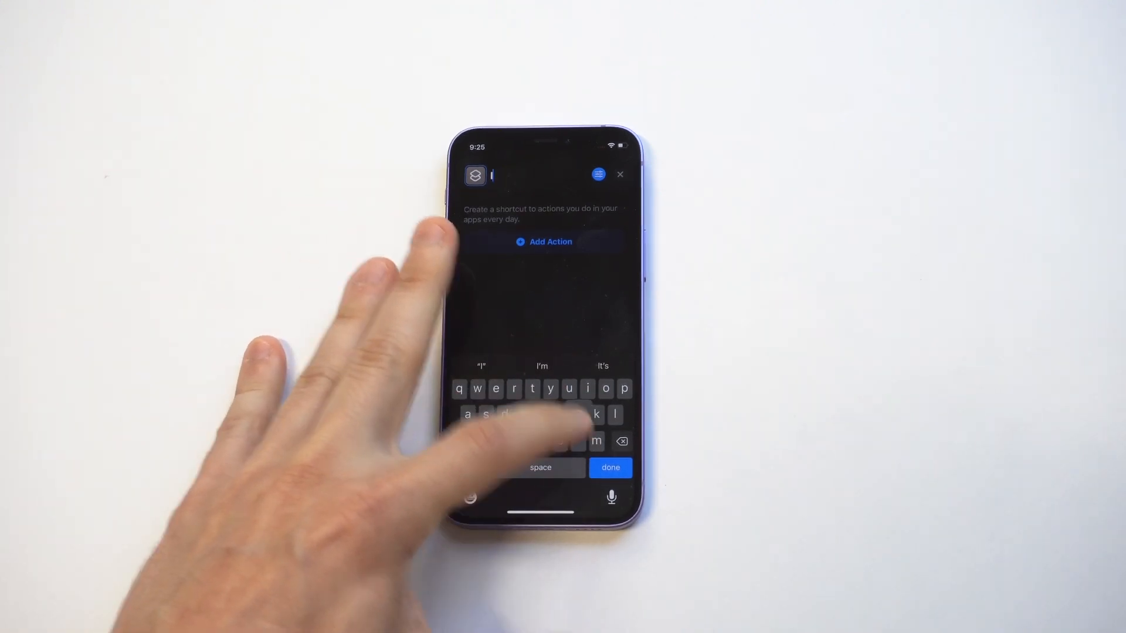
{"action": "type", "text": "nstagram"}
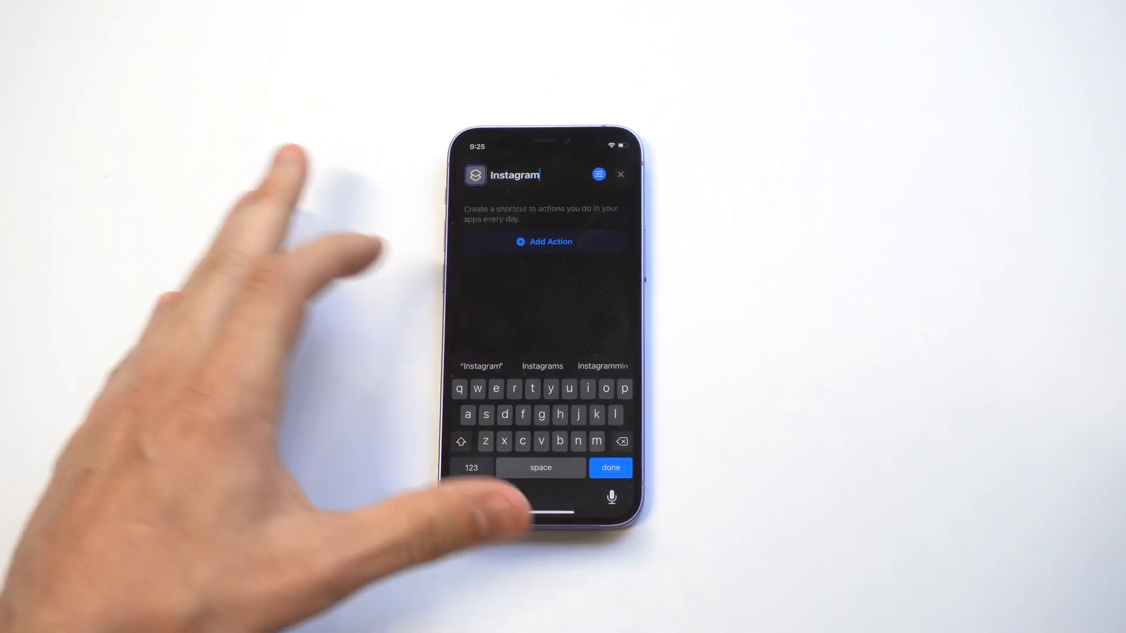
{"action": "left_click", "coordinate": [544, 241]}
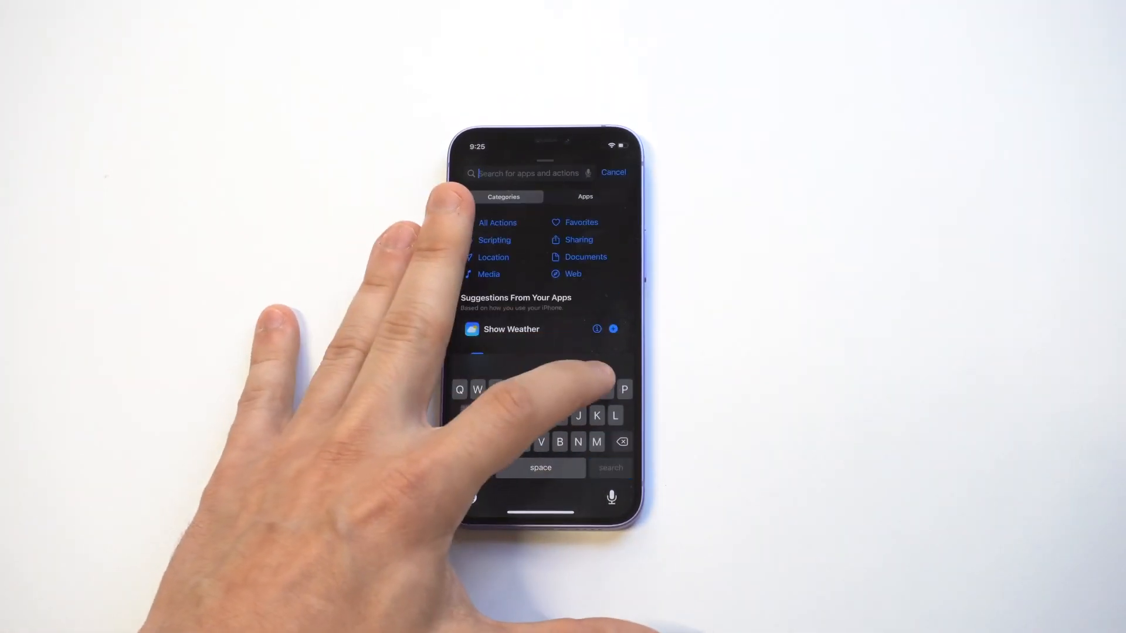
Step: Add an Open App action set to Instagram
{"action": "type", "text": "Ope"}
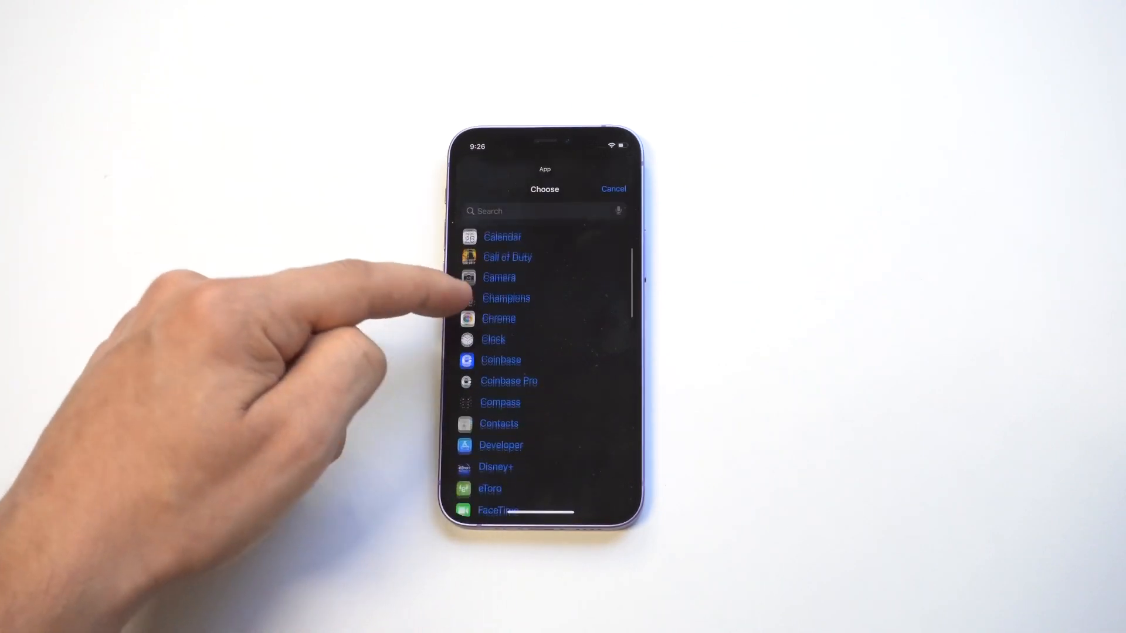
{"action": "scroll", "scroll_direction": "down", "scroll_amount": 3}
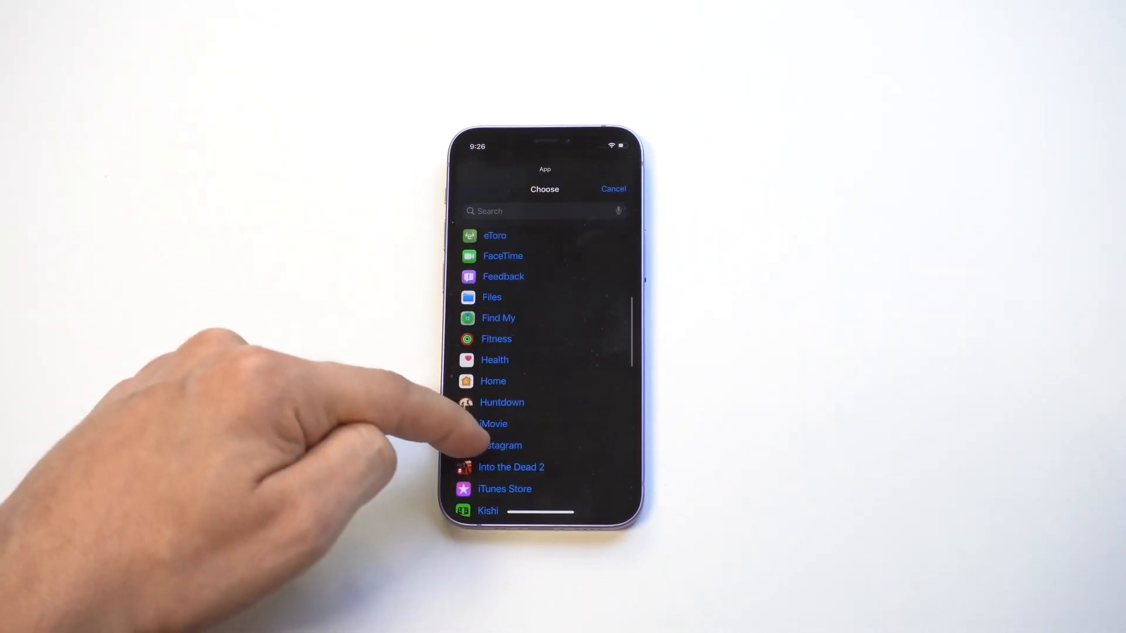
{"action": "left_click", "coordinate": [503, 445]}
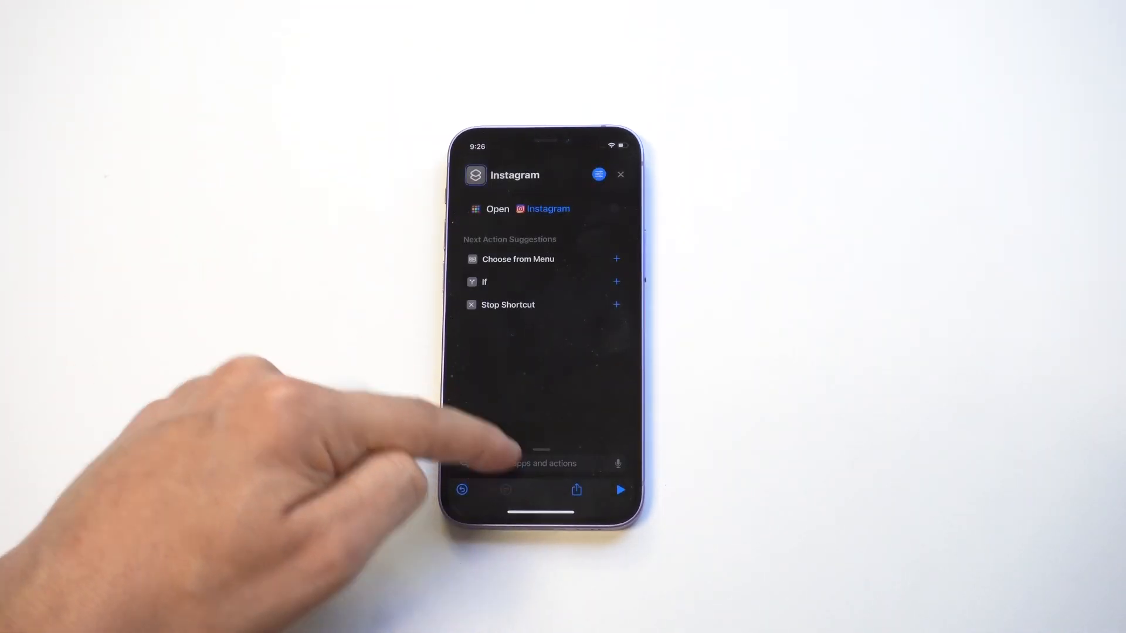
Step: Search the action list for the Background Sounds action to add as a second step
{"action": "left_click", "coordinate": [542, 463]}
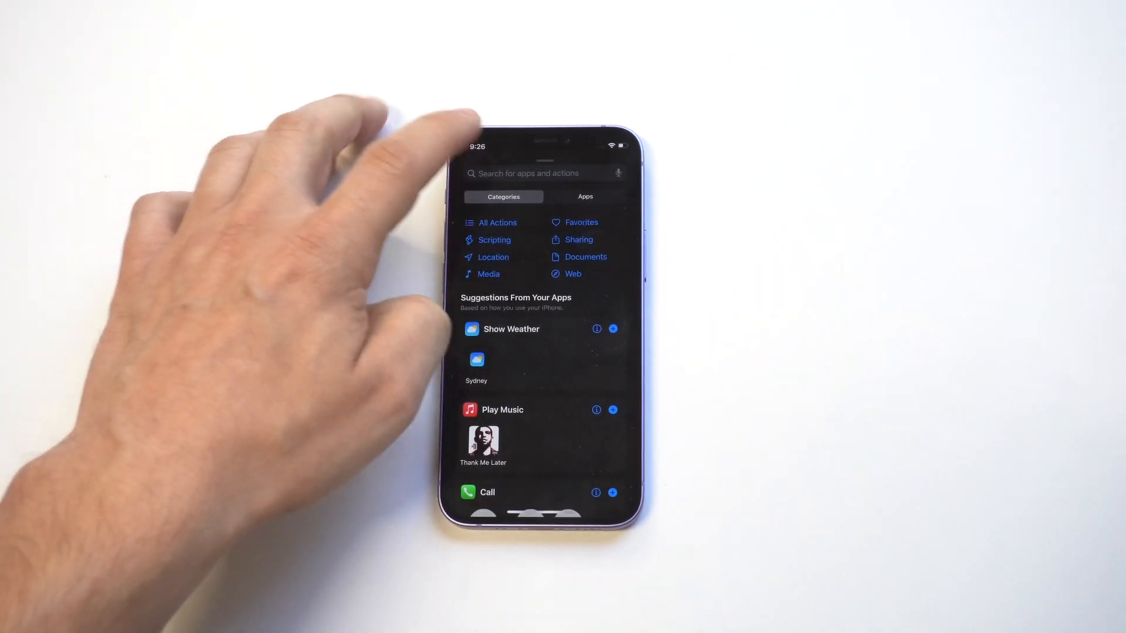
{"action": "left_click", "coordinate": [531, 173]}
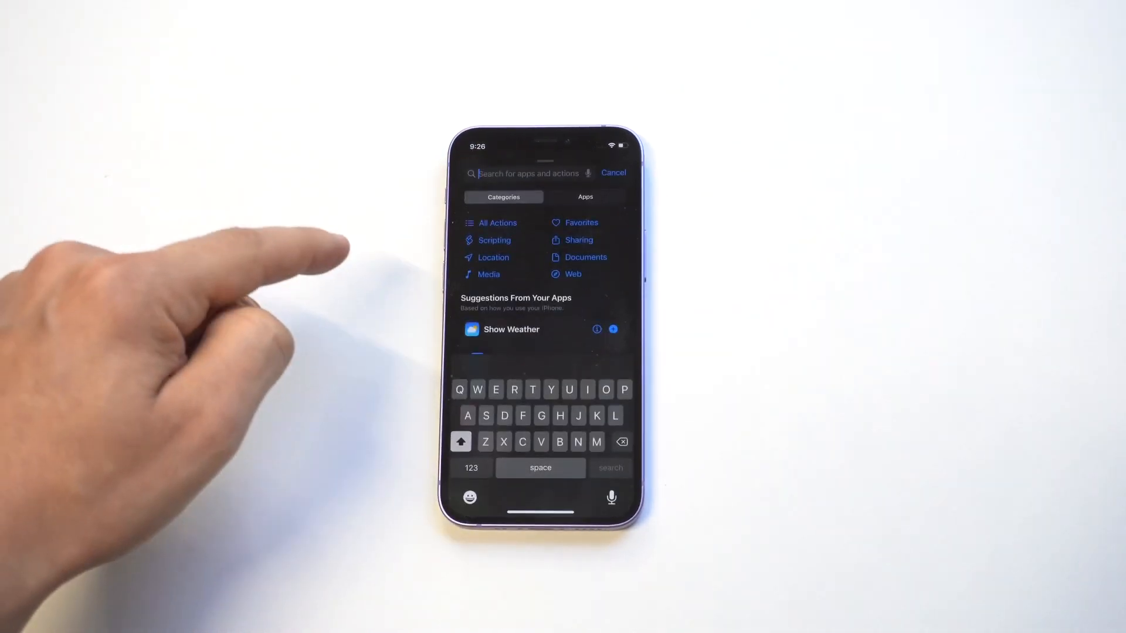
{"action": "type", "text": "B"}
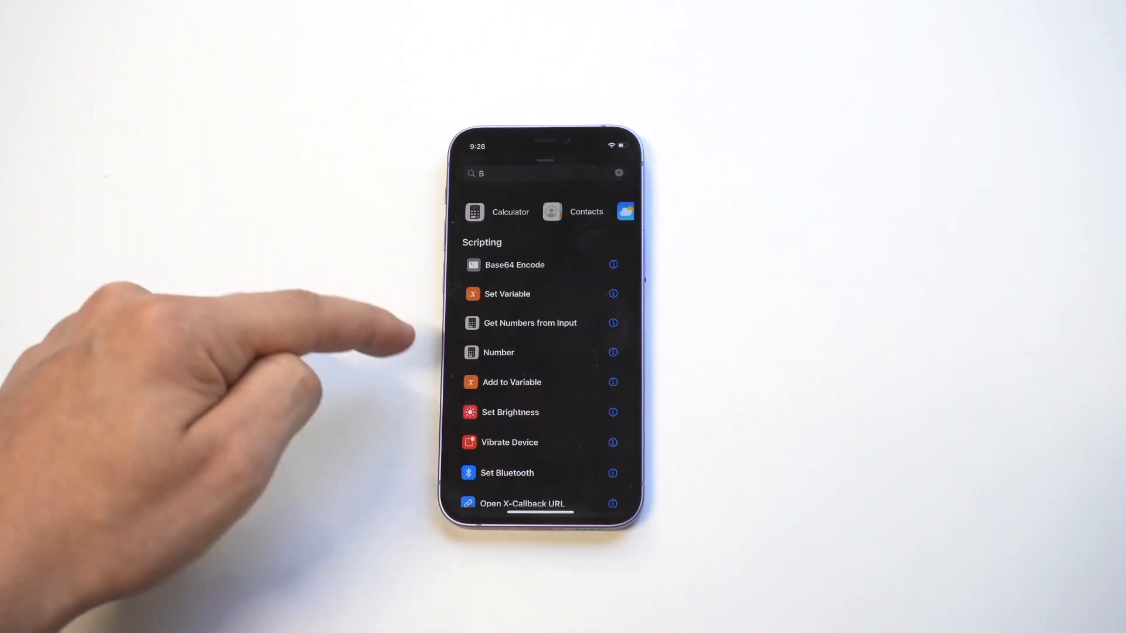
{"action": "left_click", "coordinate": [542, 173]}
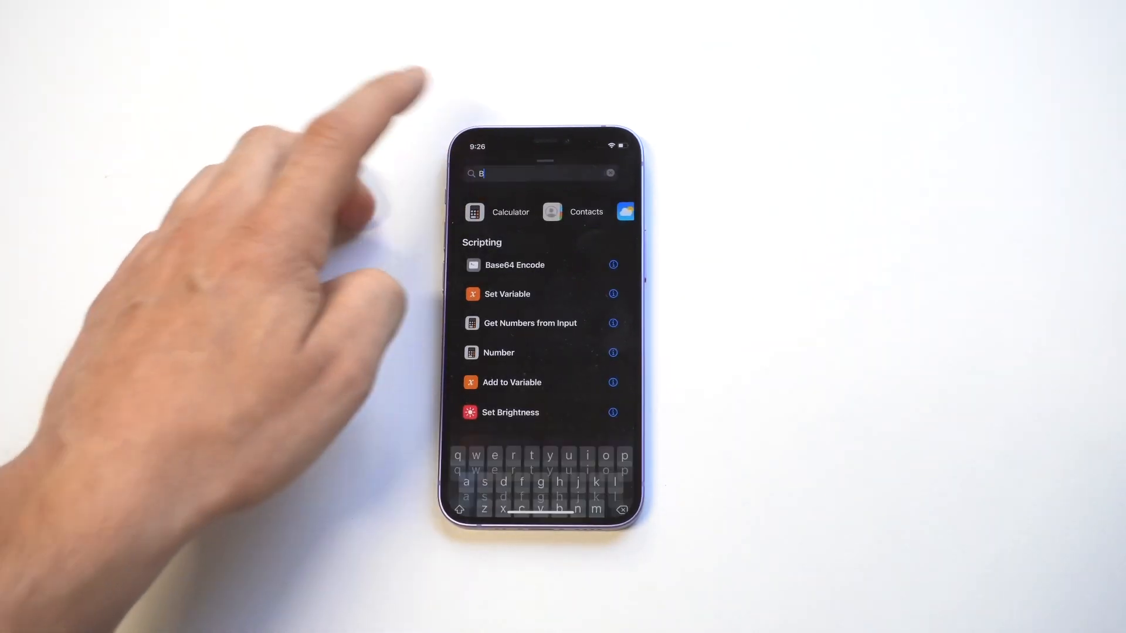
{"action": "type", "text": "ac"}
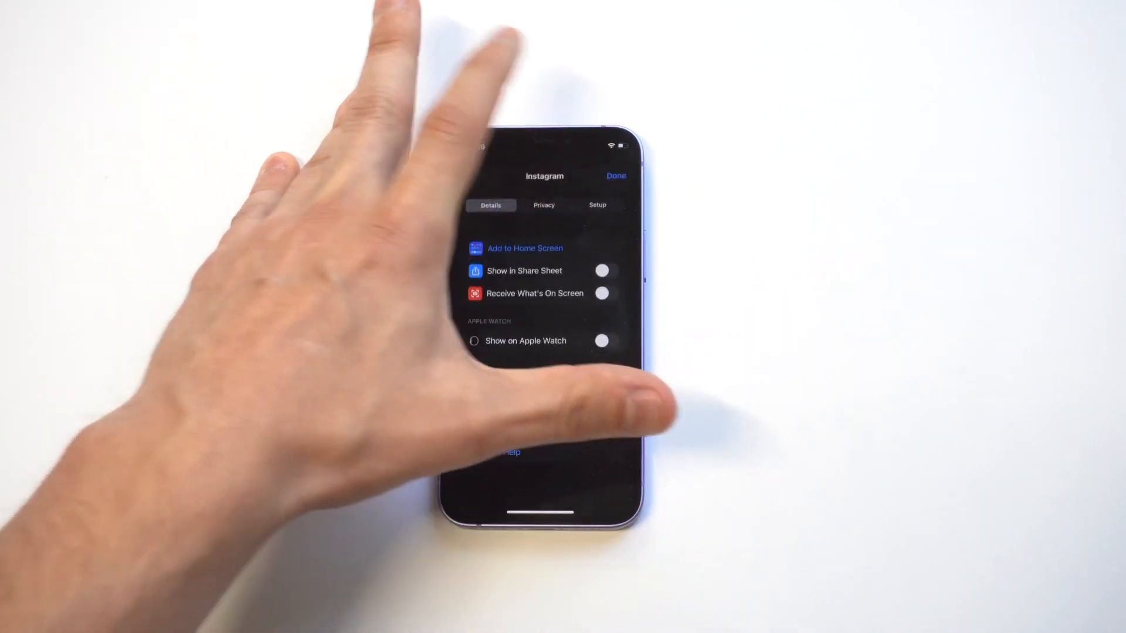
Step: Place the Instagram shortcut on the Home Screen and tap its icon to launch Instagram
{"action": "left_click", "coordinate": [525, 249]}
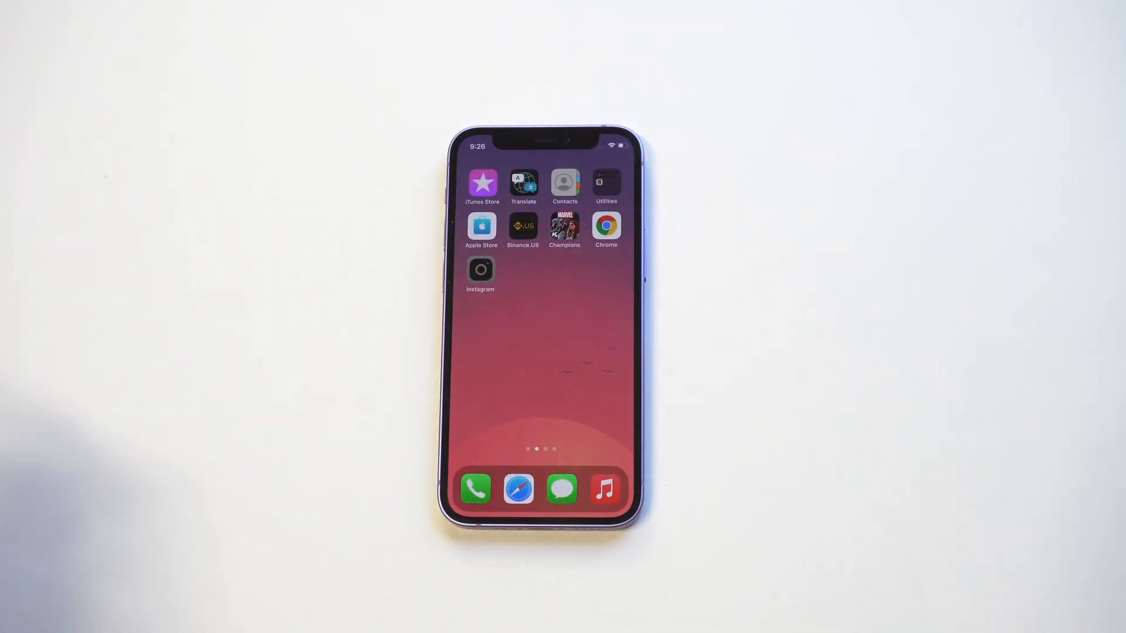
{"action": "left_click", "coordinate": [480, 272]}
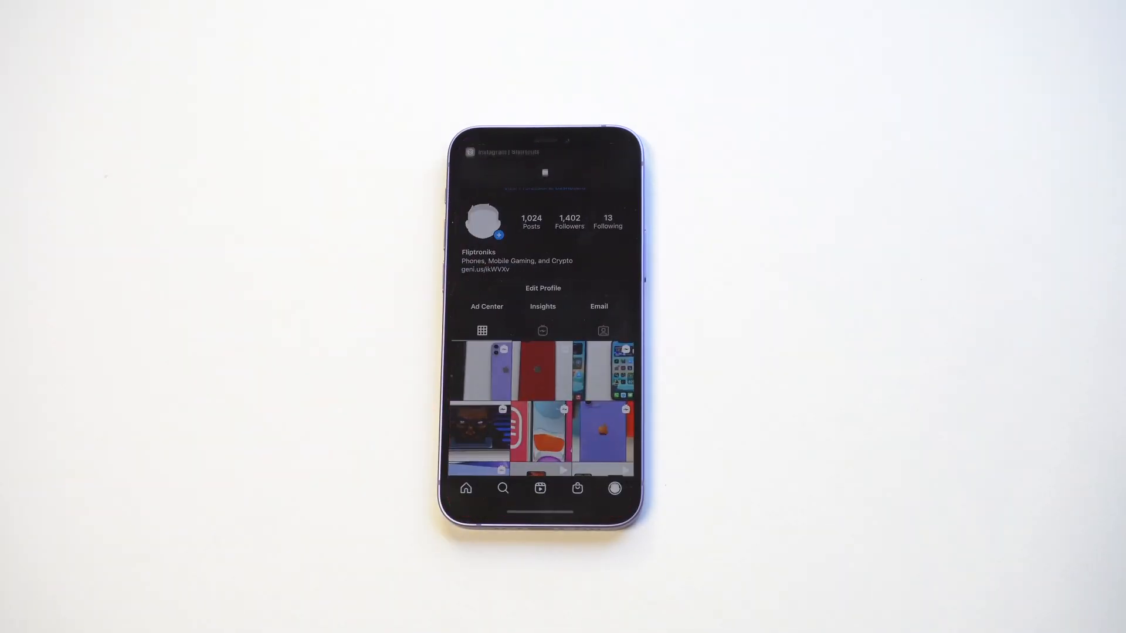